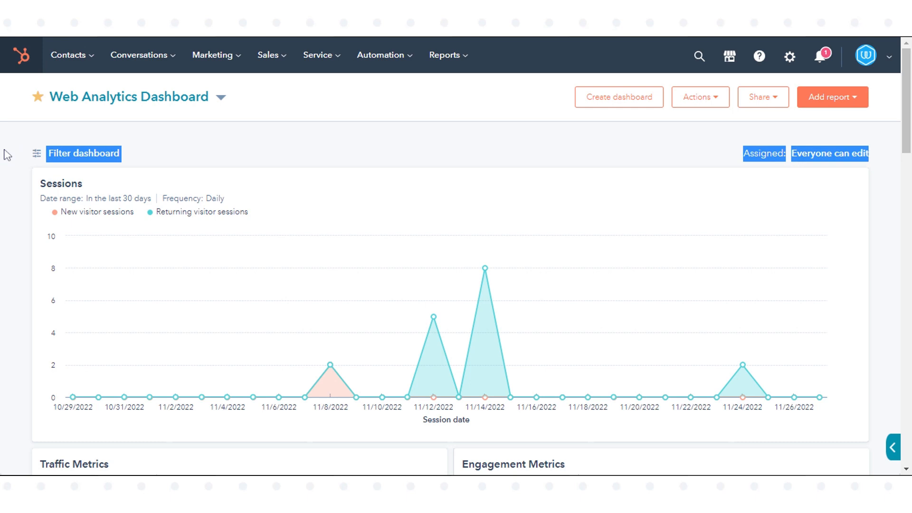
Go from the web analytics dashboard to Design Tools via the Marketing menu
click(213, 55)
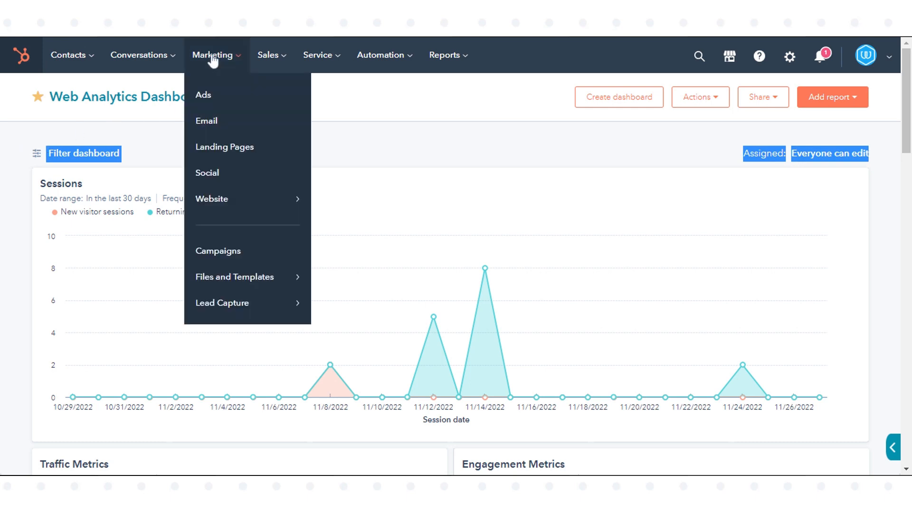
mouse_move(234, 276)
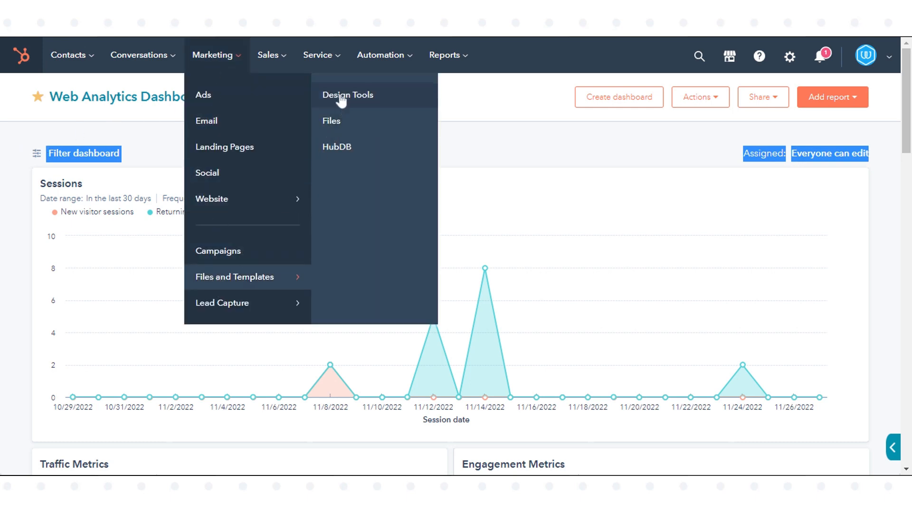
click(347, 95)
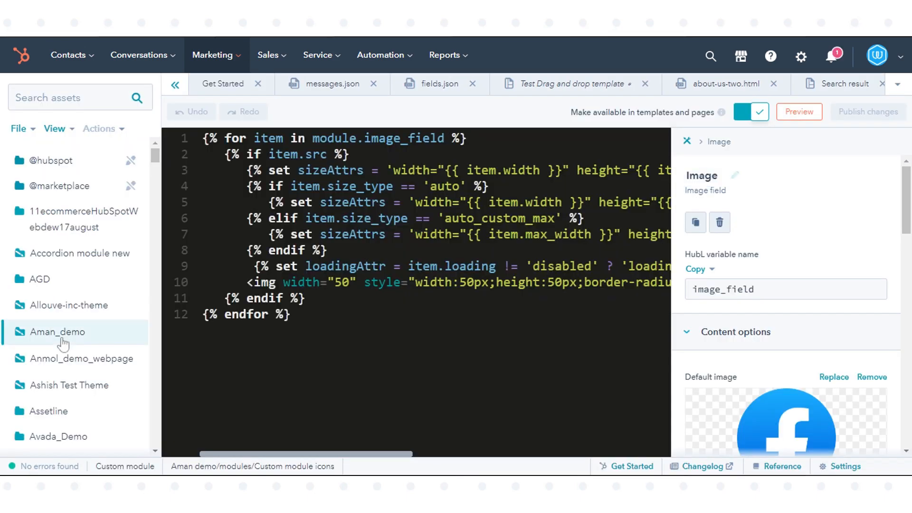
Right-click the Aman_demo folder in the Design Manager sidebar to copy it to another account
right_click(57, 332)
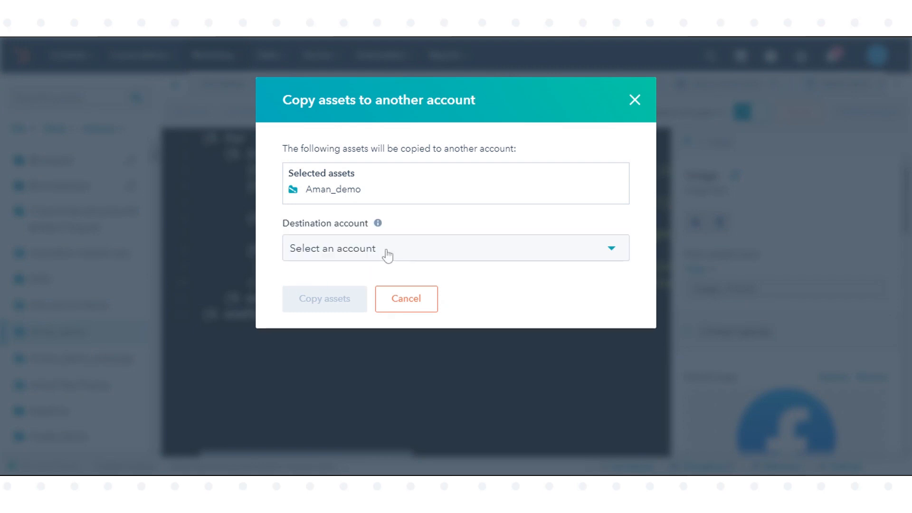
Choose a destination account from the Destination account dropdown
click(456, 248)
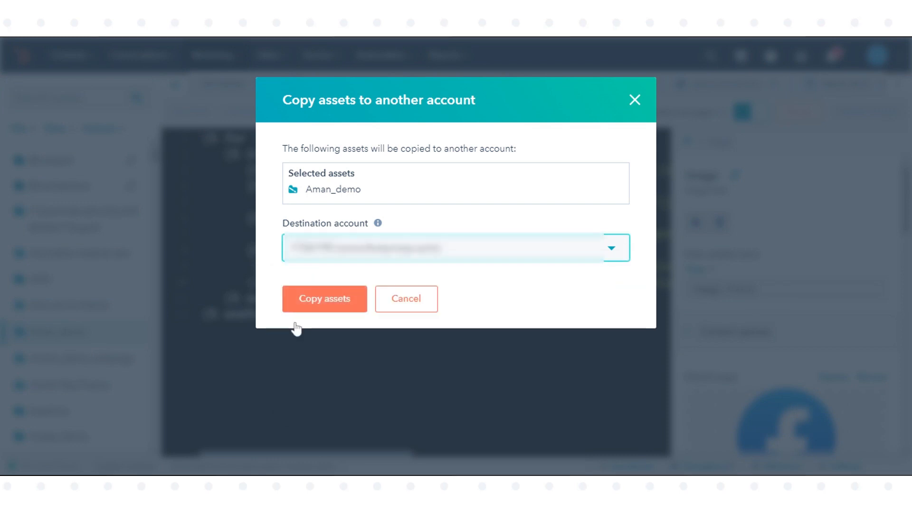
mouse_move(334, 347)
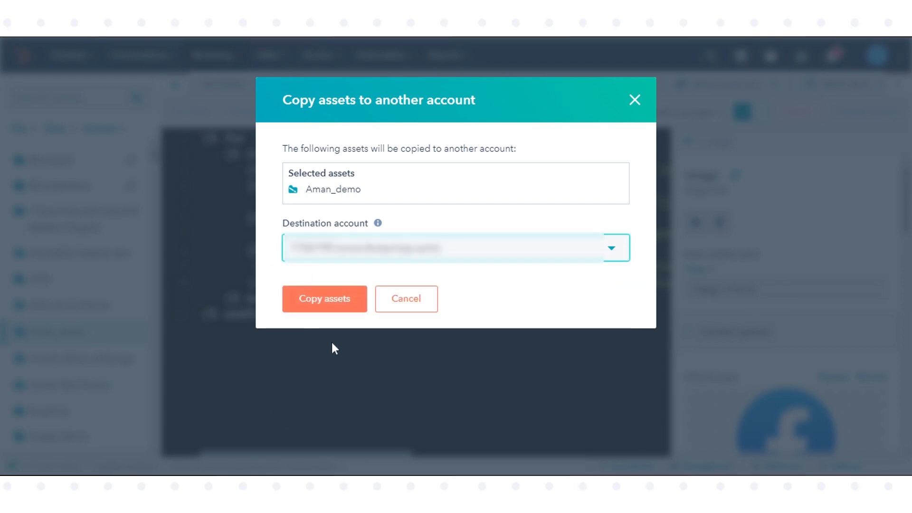
mouse_move(407, 298)
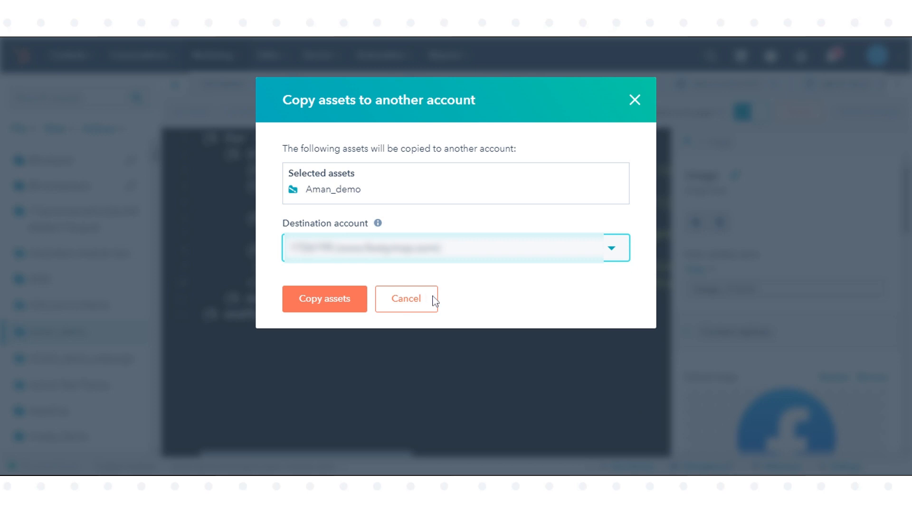
mouse_move(750, 42)
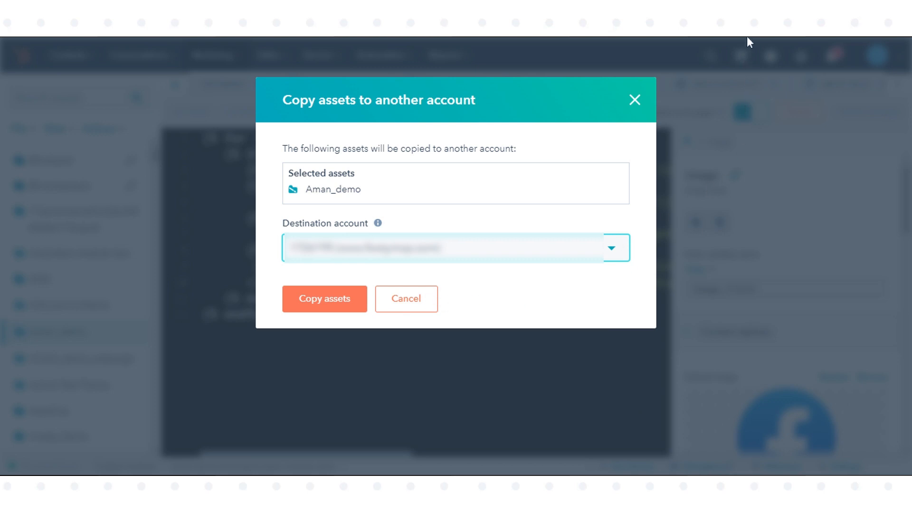